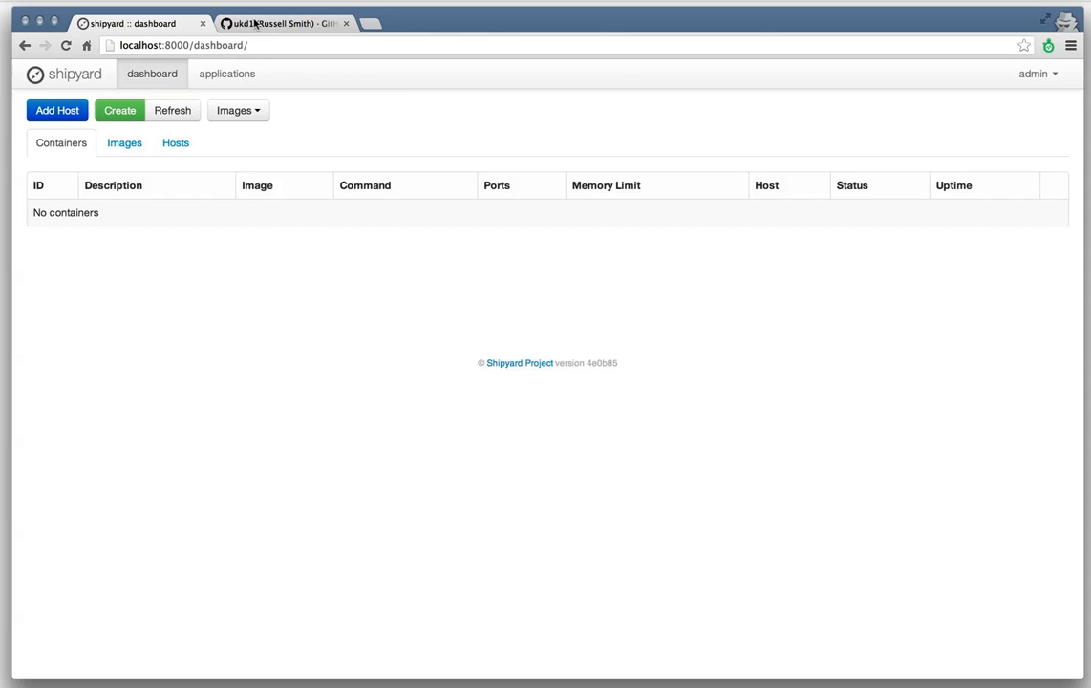
- Show the GitHub user profile with its popular repositories and contributions calendar
click(282, 23)
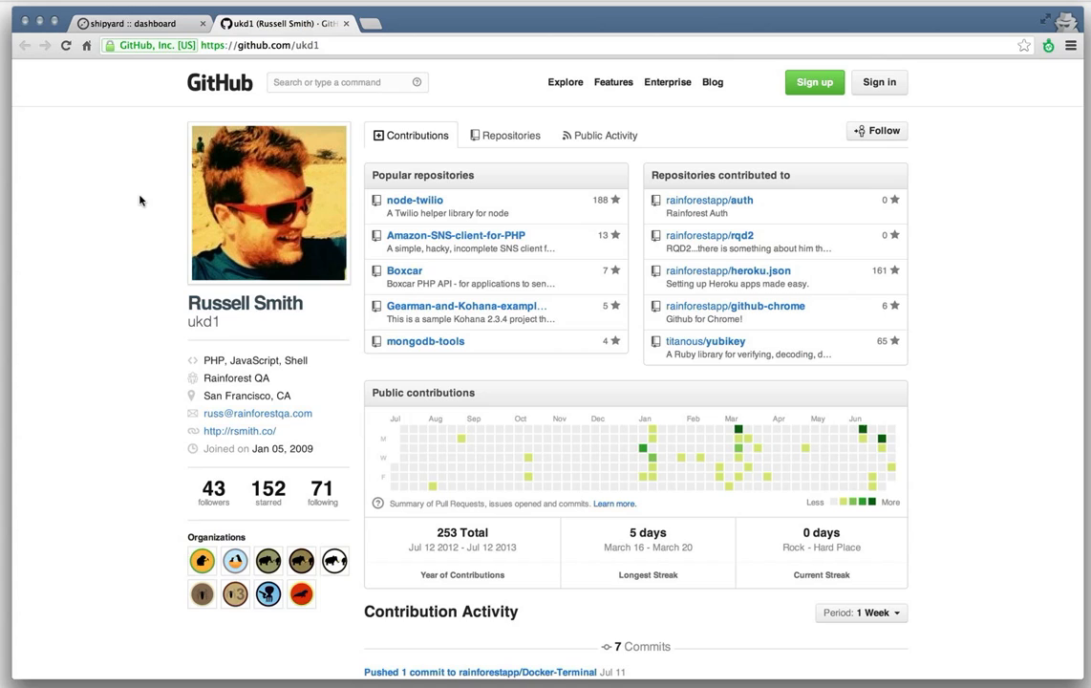
mouse_move(151, 80)
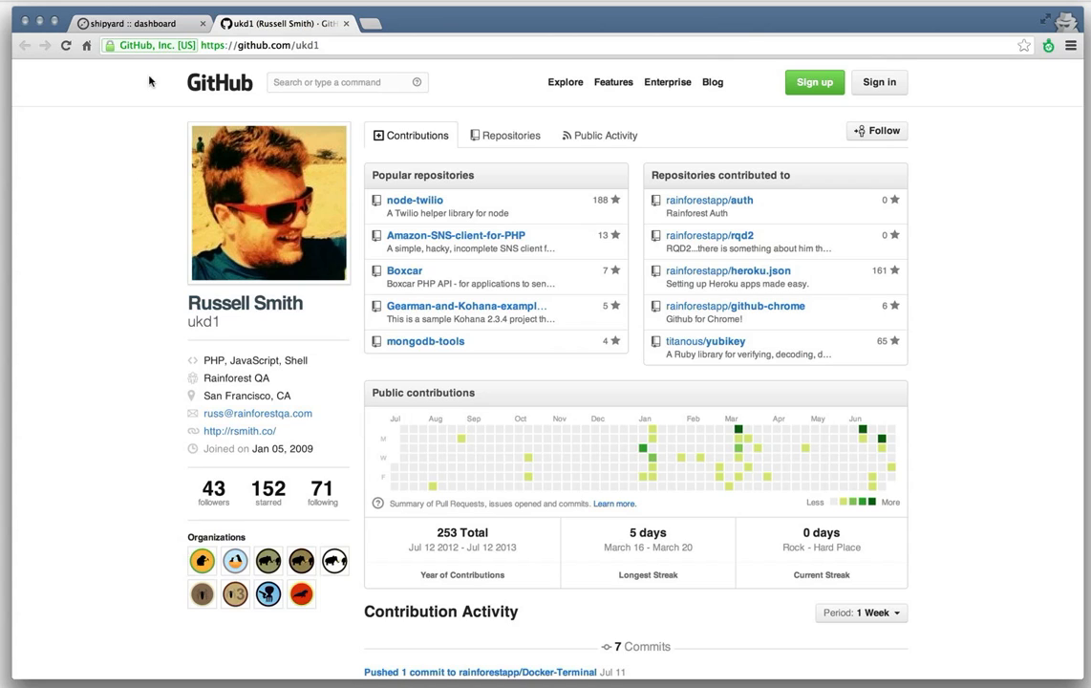
- Switch back to the Shipyard dashboard, still listing no containers
click(139, 22)
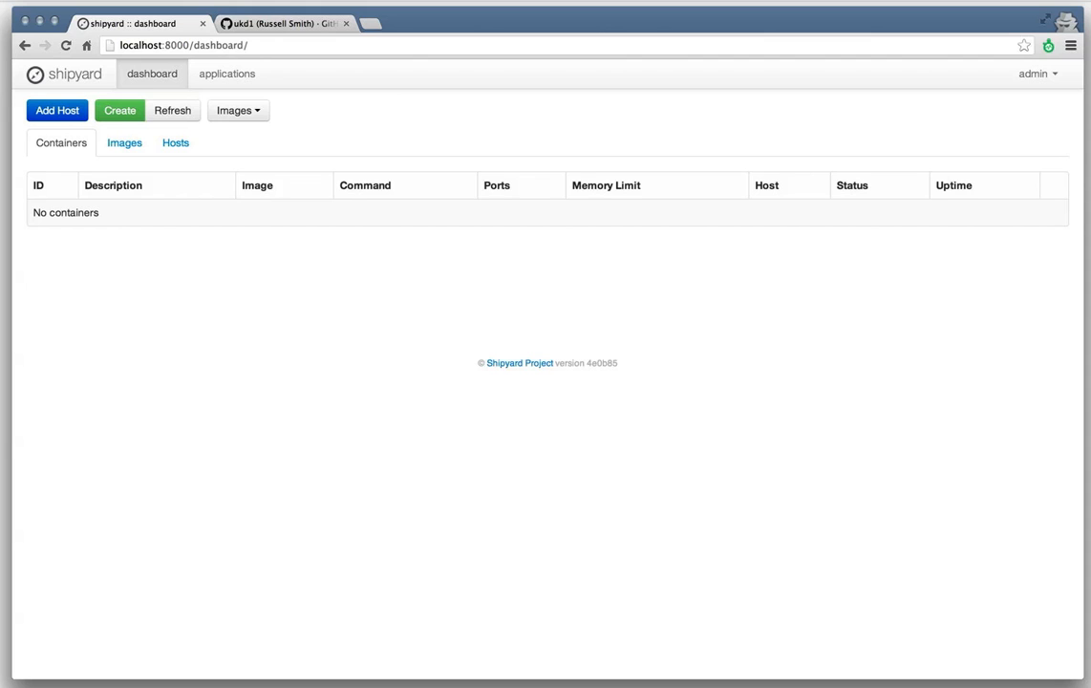
mouse_move(120, 110)
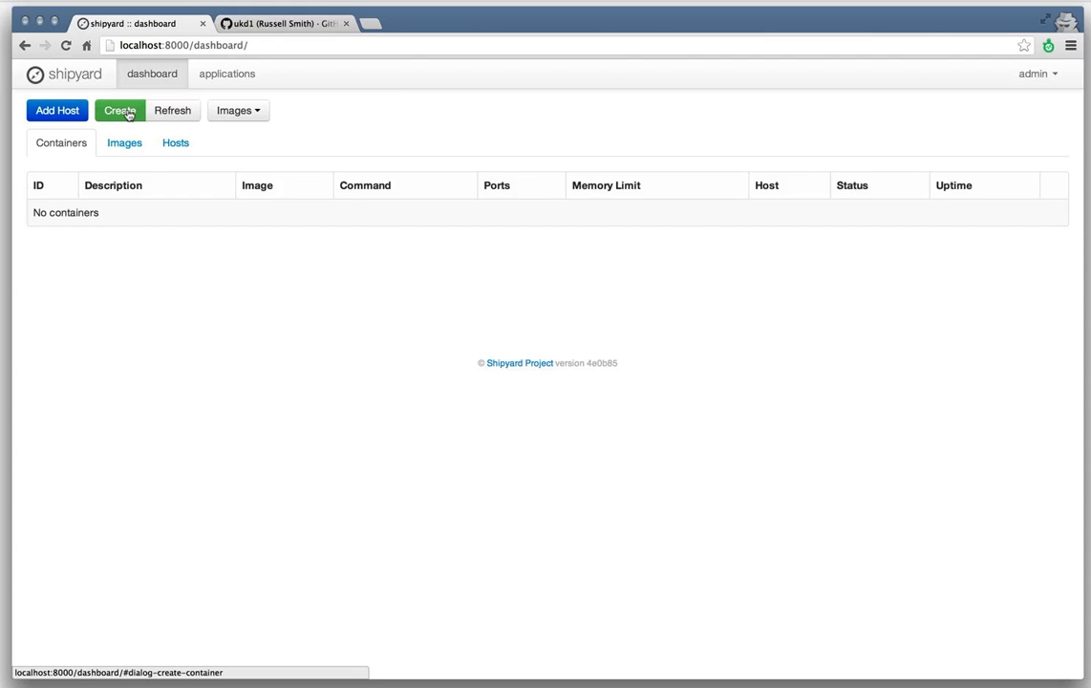
- Create the 'demo' container from base/latest running /bin/bash on host local.vagrant
click(119, 110)
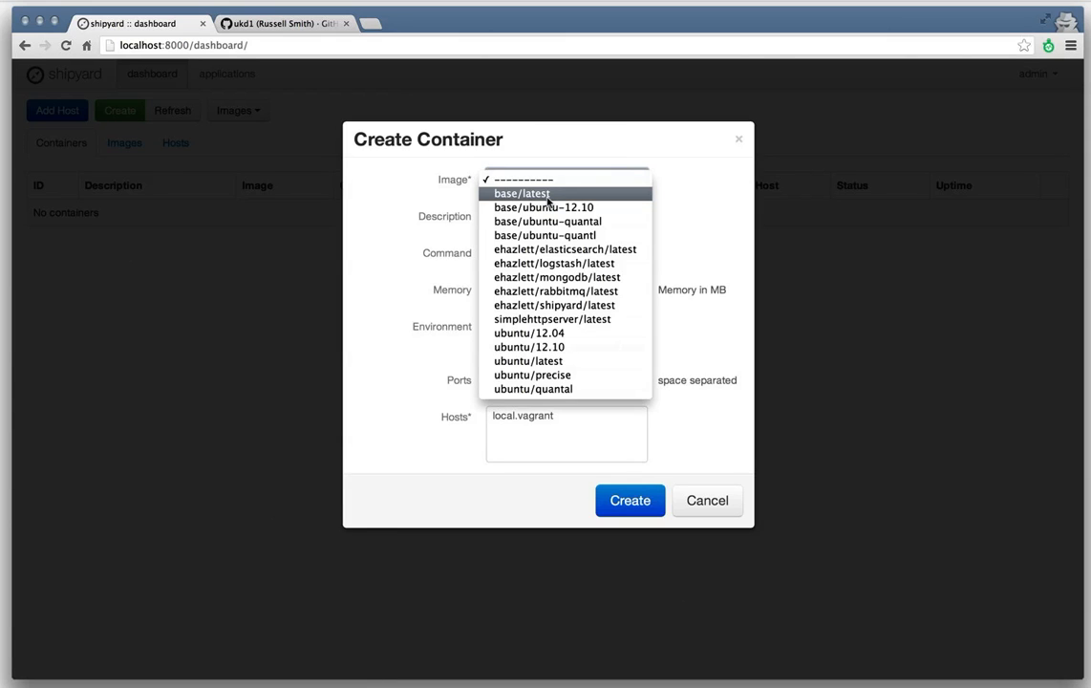
click(522, 193)
text(/)
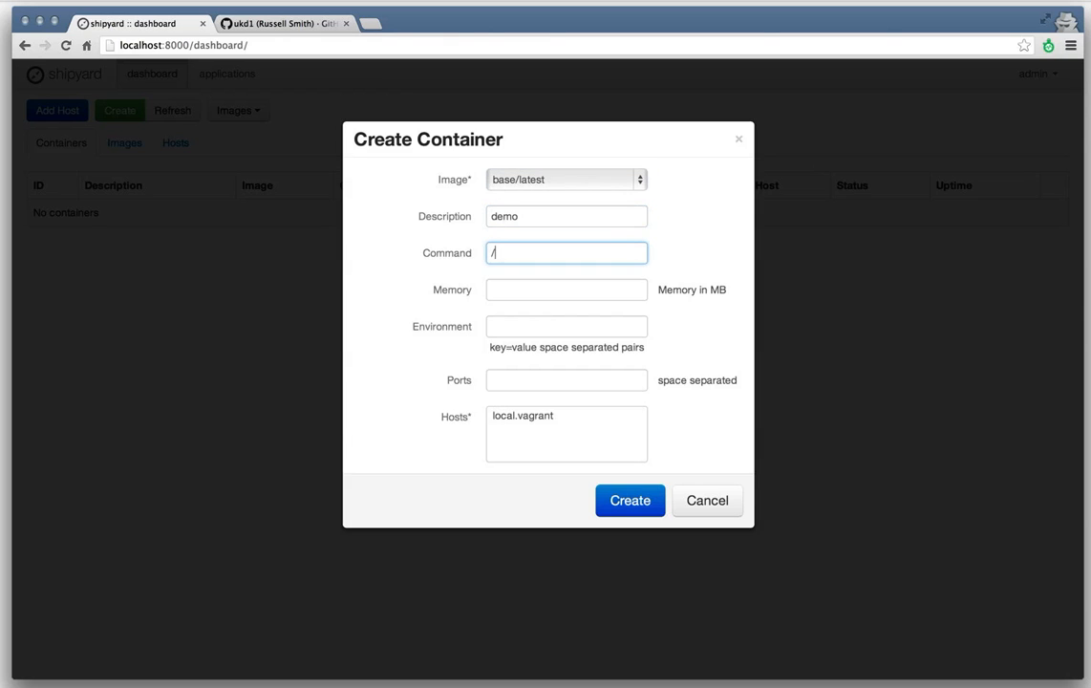
text(bin/bash)
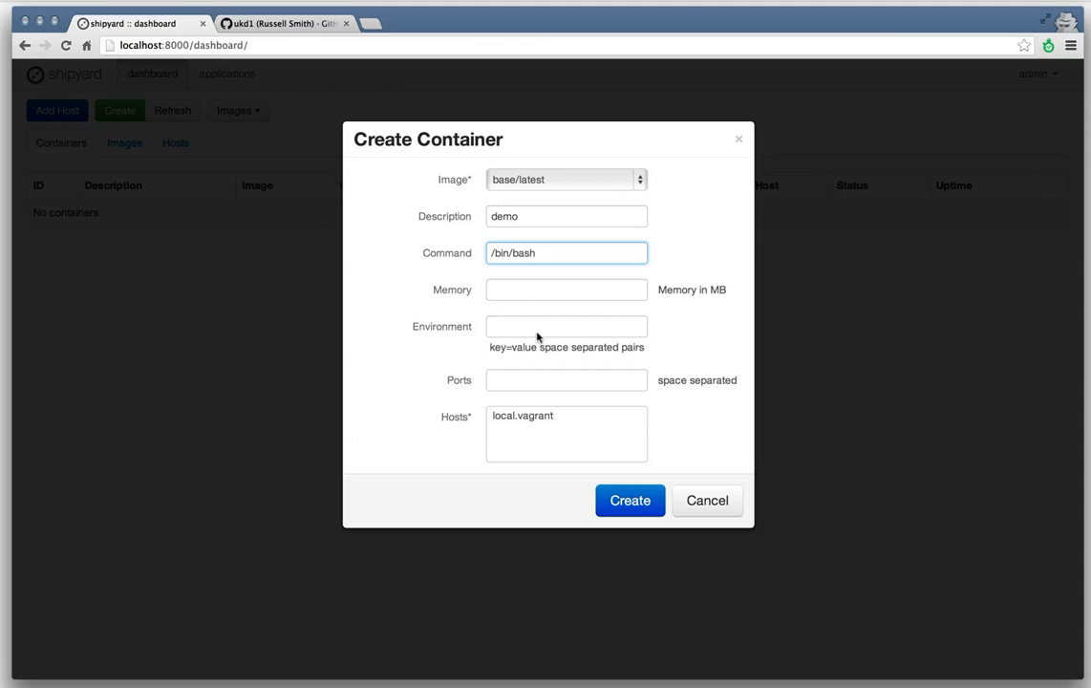
click(630, 501)
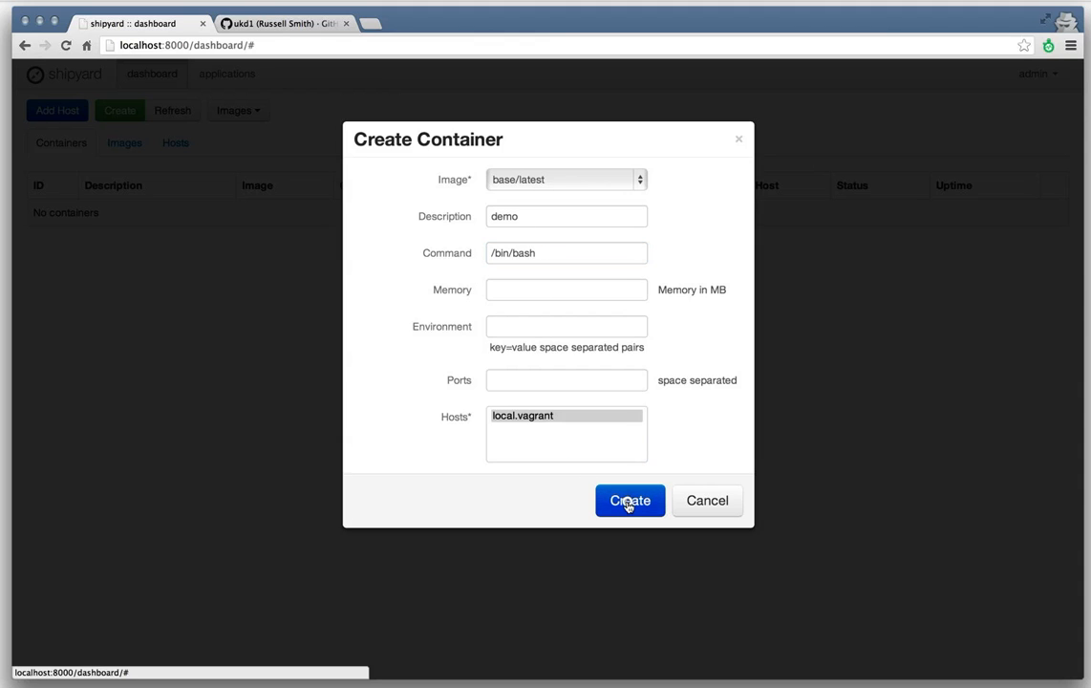
click(630, 500)
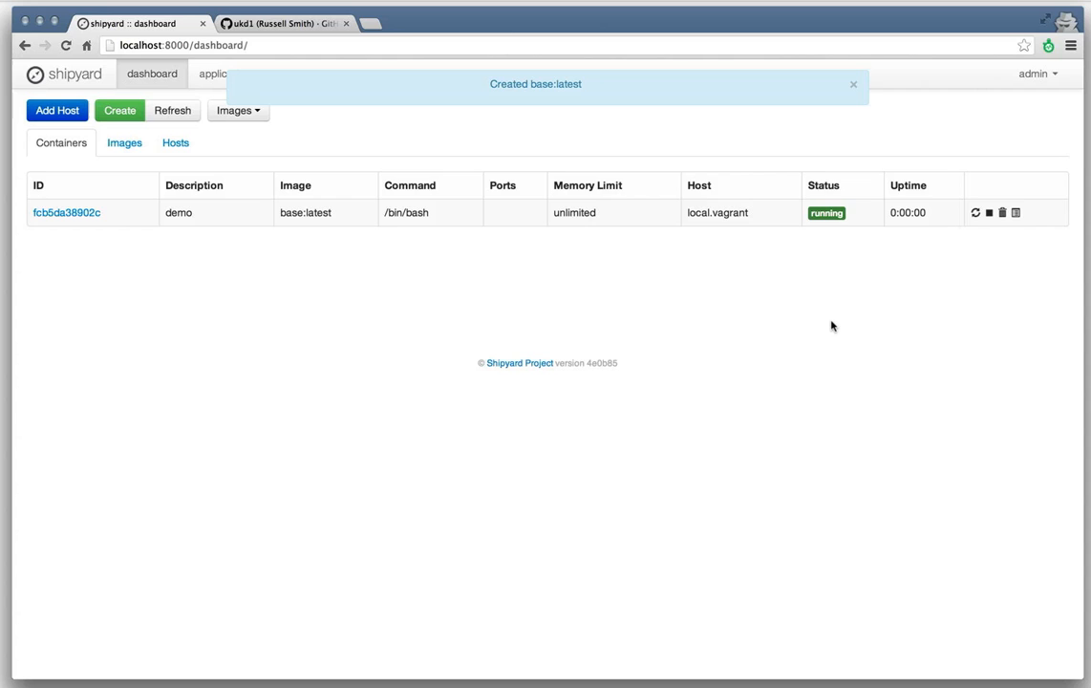
mouse_move(1016, 213)
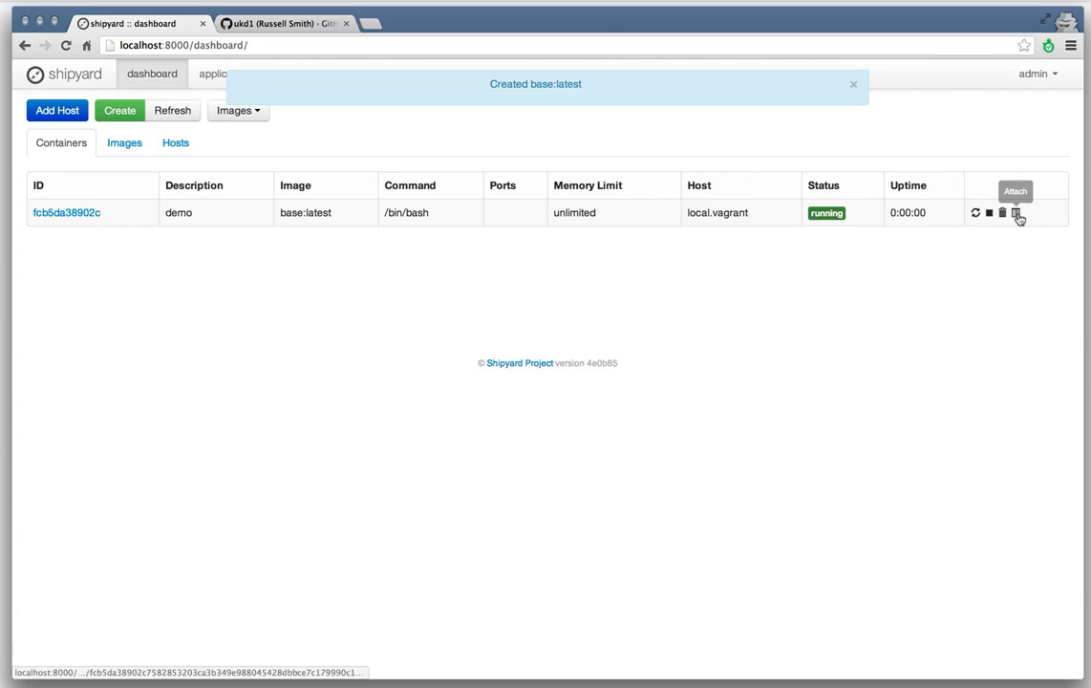
click(852, 84)
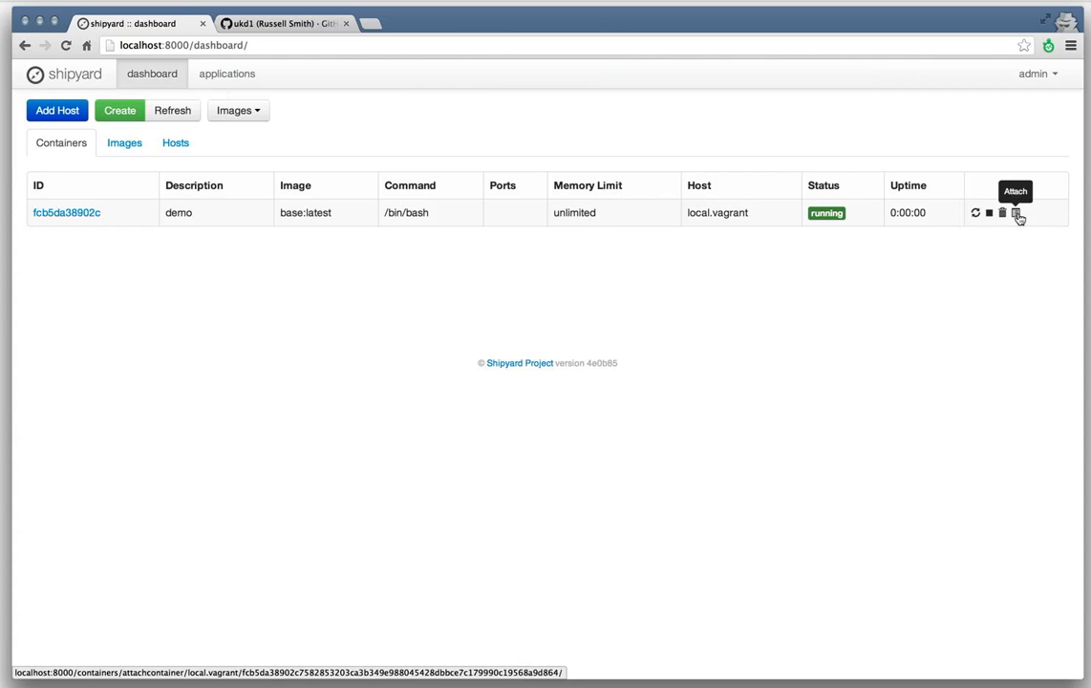
- Attach a console to demo, run ls and apt-get update, then go back to the dashboard
click(1016, 213)
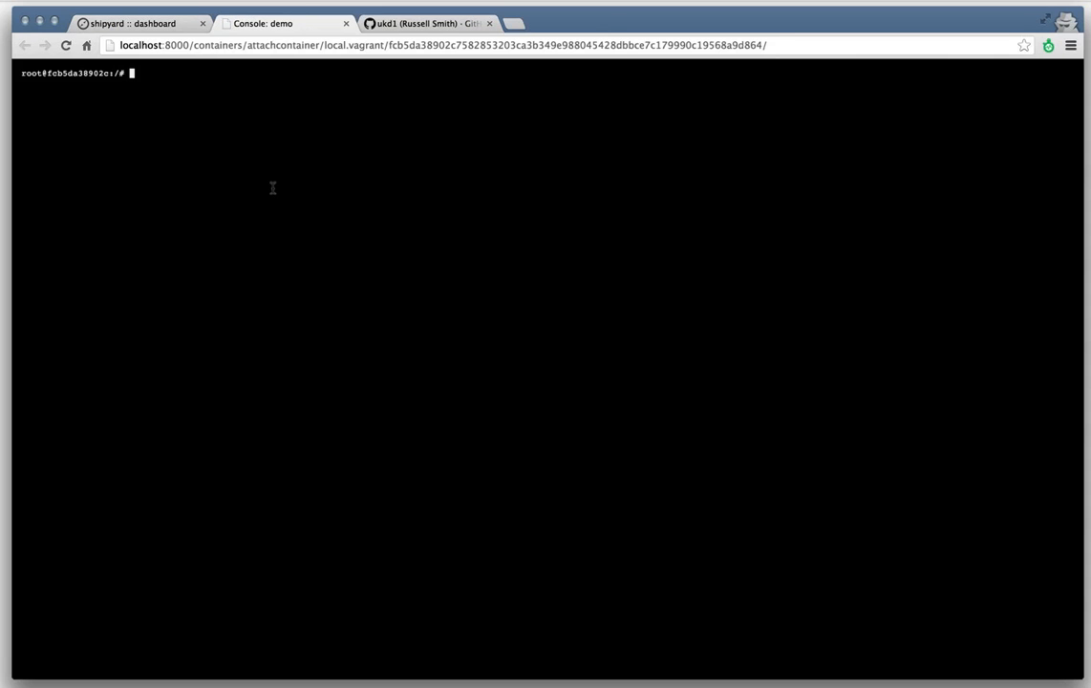
text(ls)
text(apt-get update)
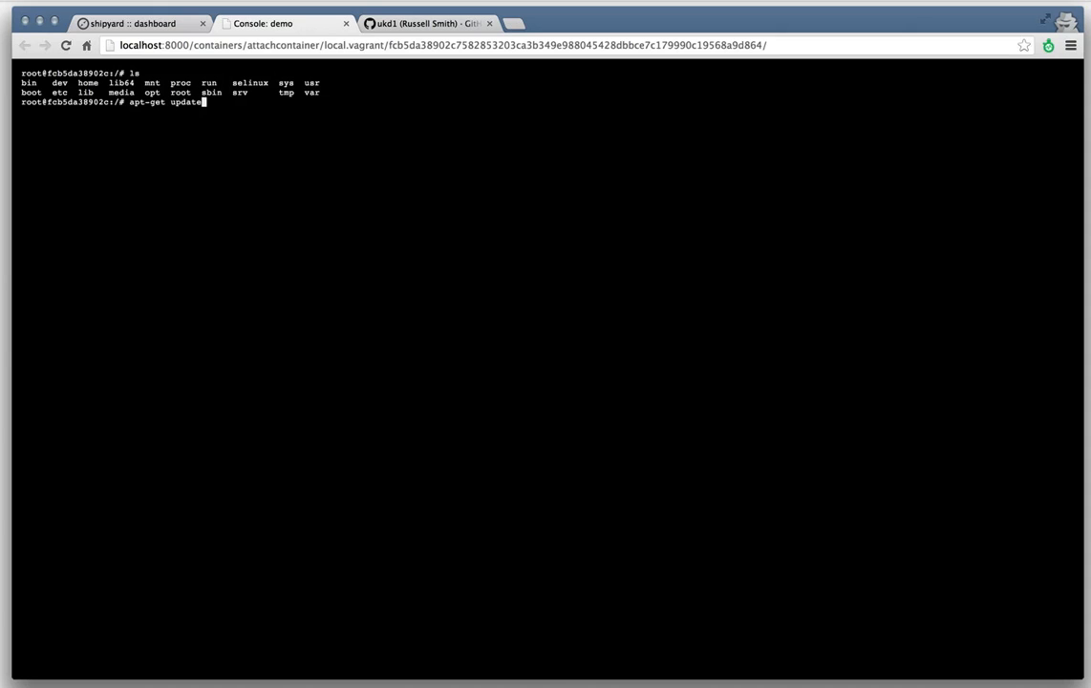
key(Return)
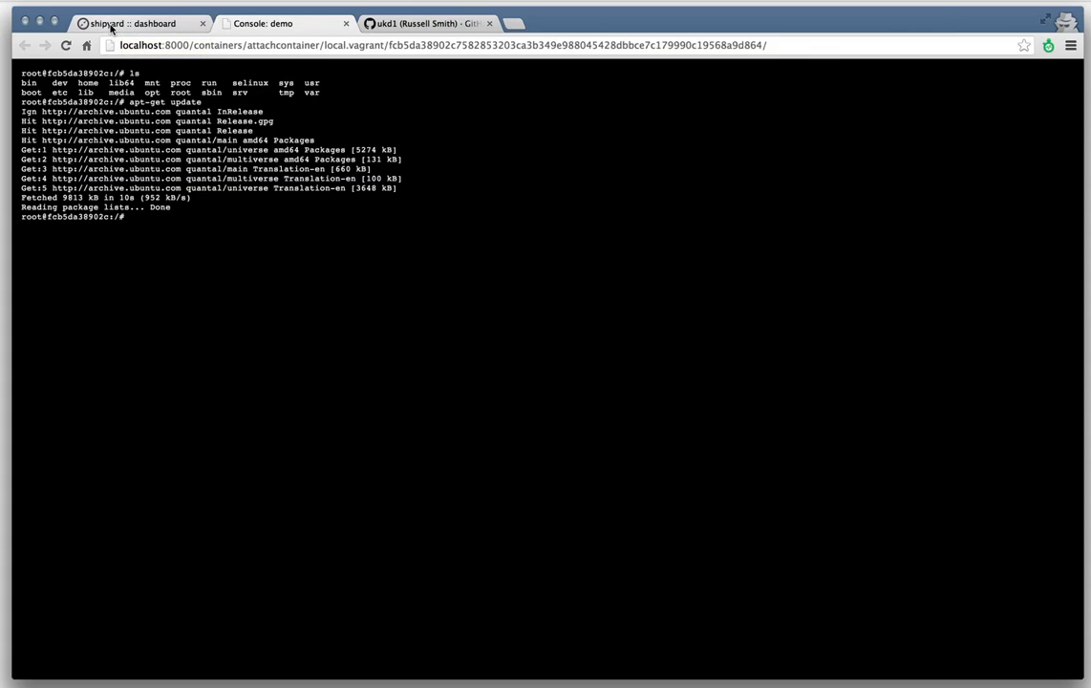
click(138, 23)
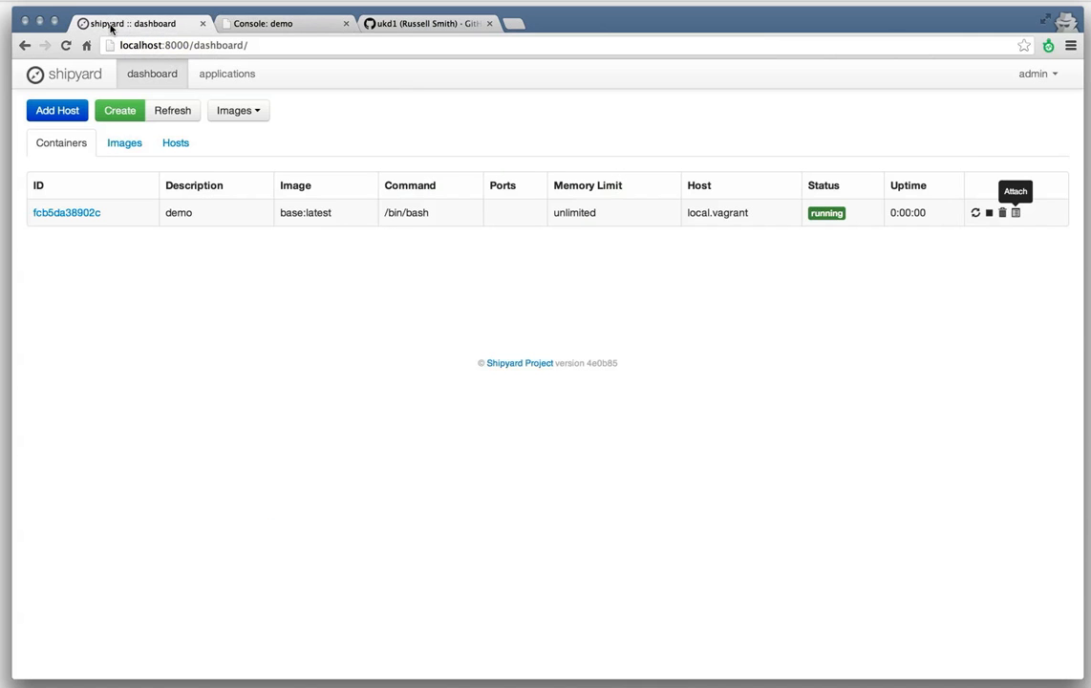
mouse_move(86, 309)
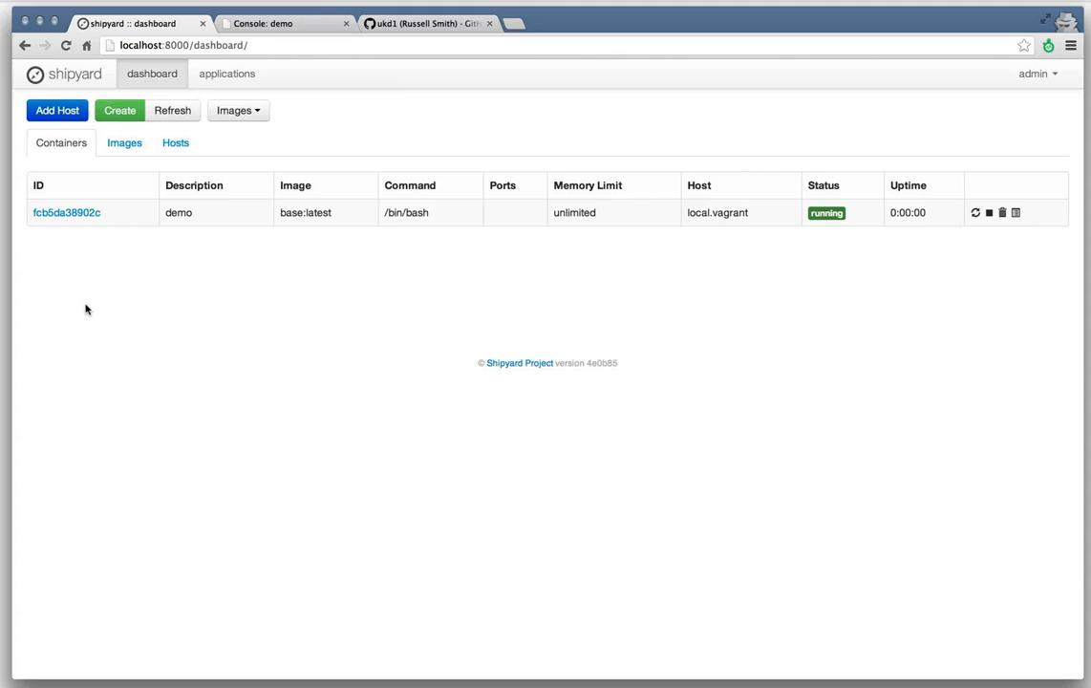